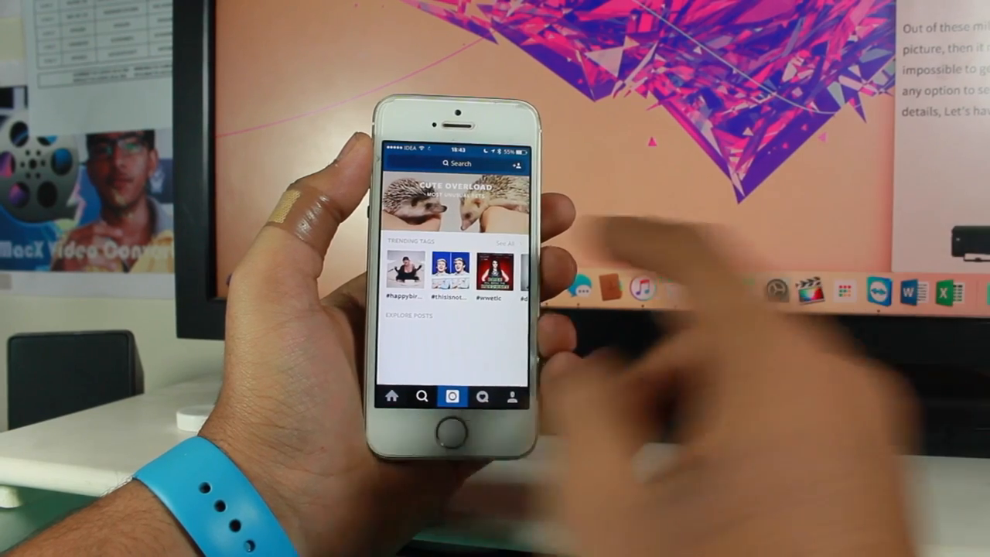
Return from Explore to Instagram's home feed via the Home tab
{"action": "left_click", "coordinate": [459, 164]}
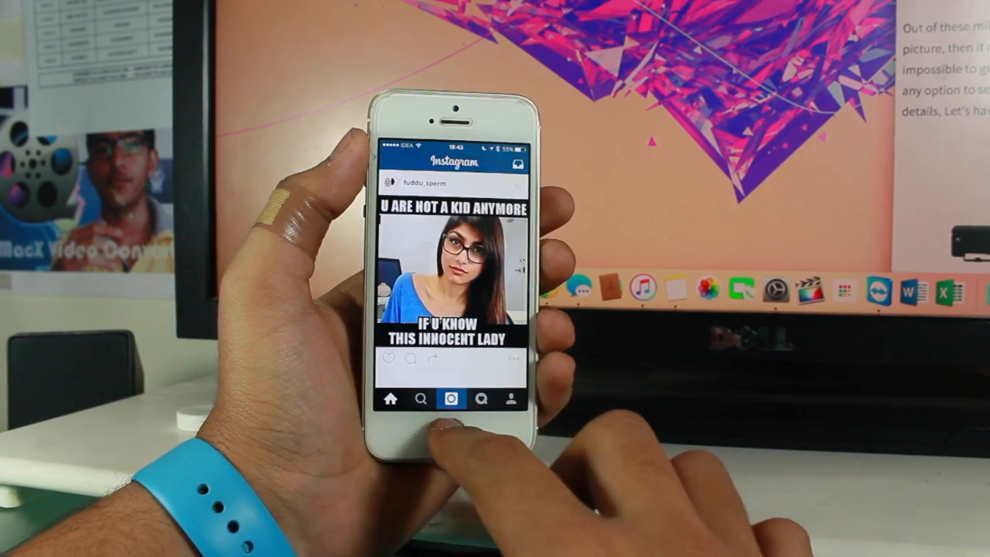
{"action": "left_click", "coordinate": [441, 430]}
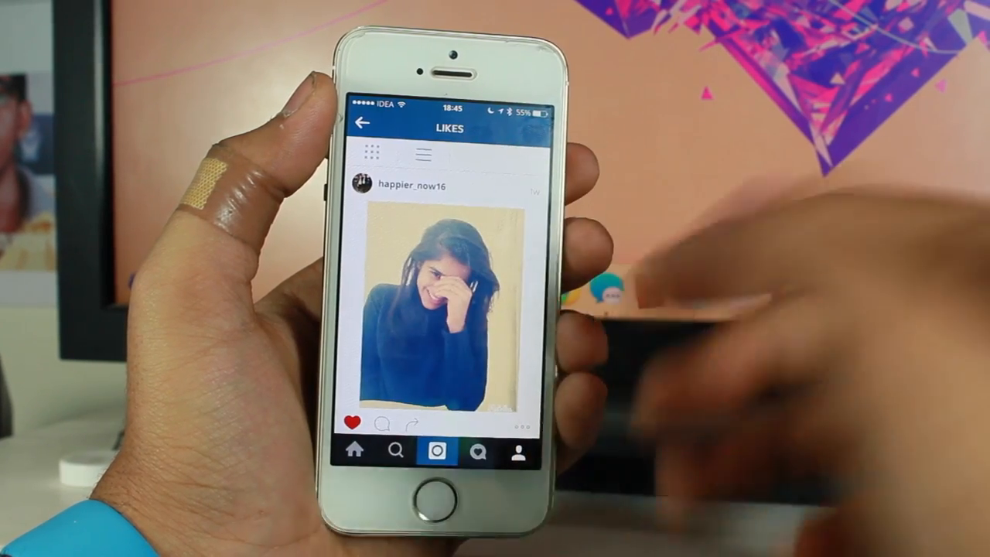
{"action": "scroll", "scroll_direction": "down", "scroll_amount": 3}
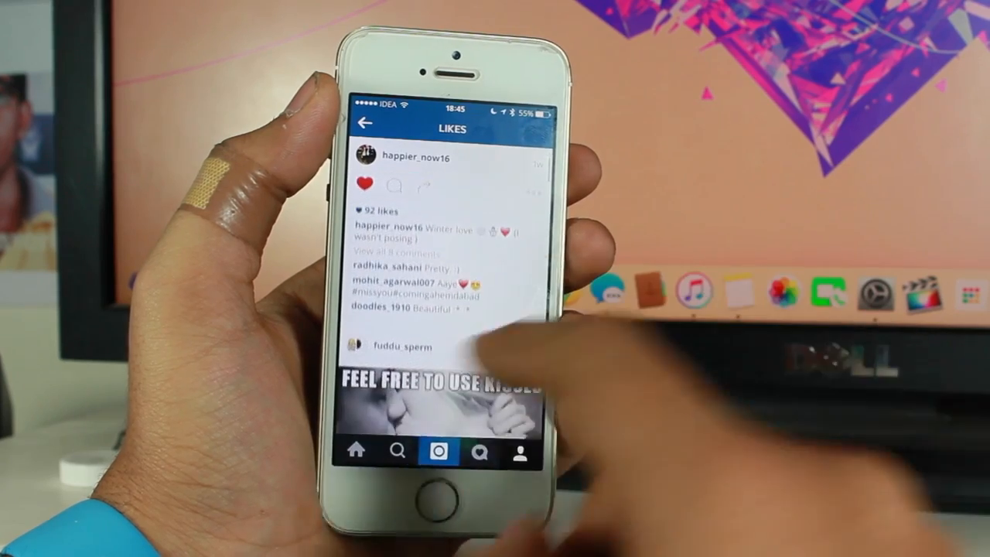
{"action": "scroll", "scroll_direction": "down", "scroll_amount": 3}
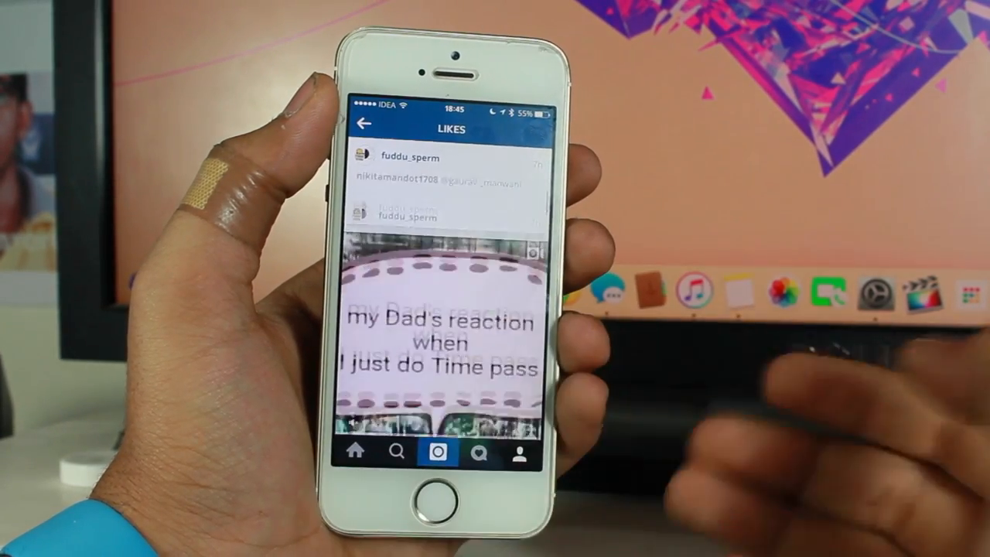
{"action": "scroll", "scroll_direction": "down", "scroll_amount": 3}
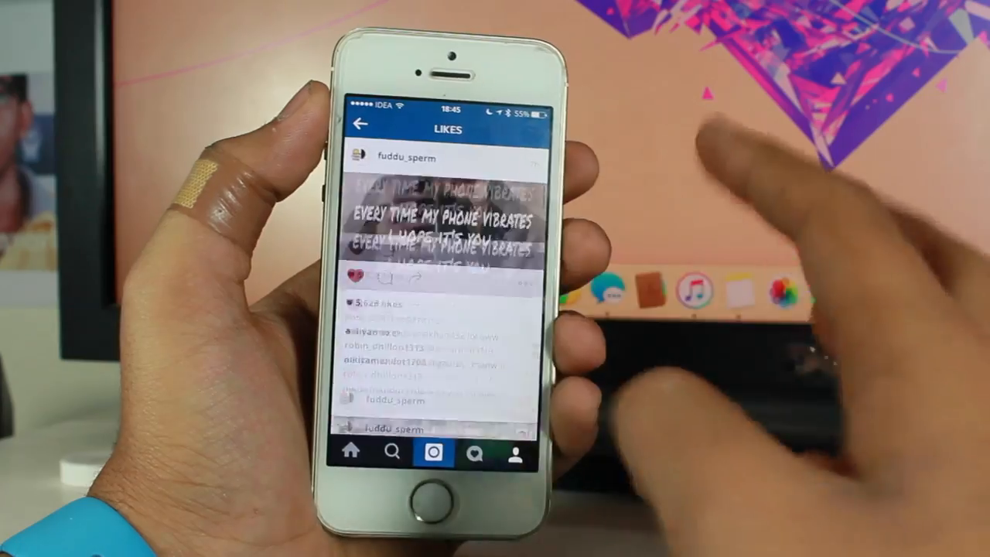
{"action": "scroll", "scroll_direction": "down", "scroll_amount": 3}
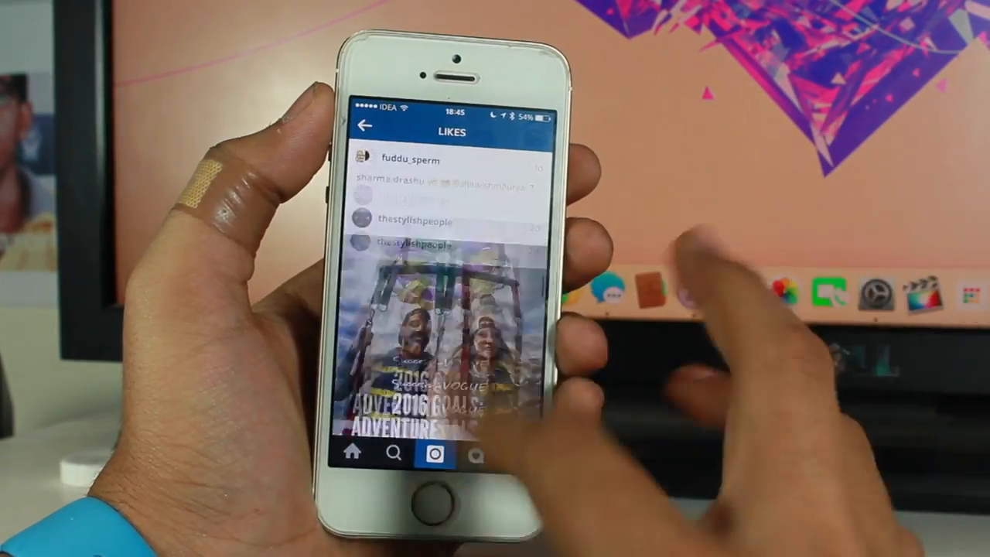